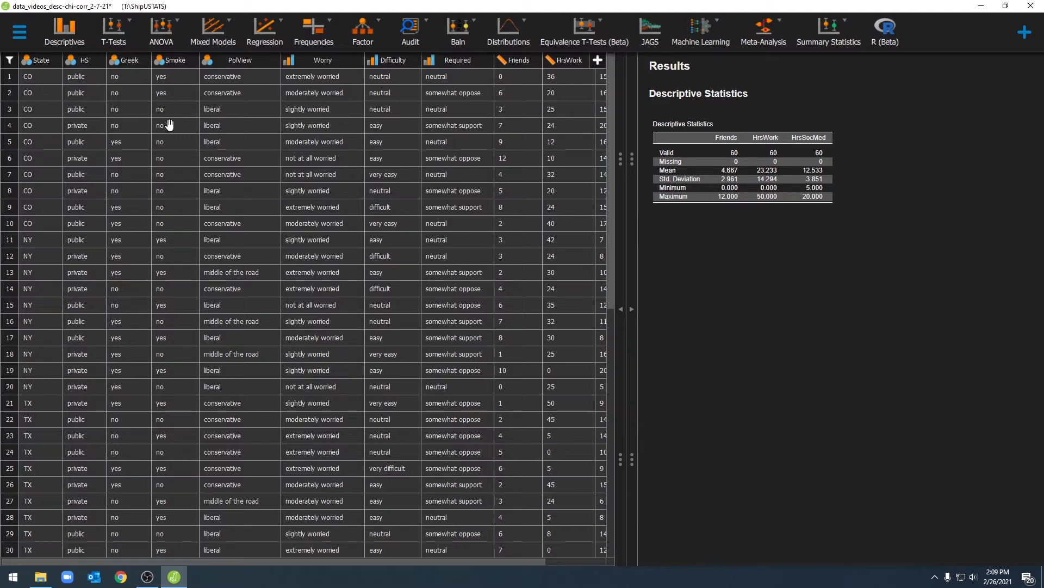
{"action": "mouse_move", "coordinate": [146, 370]}
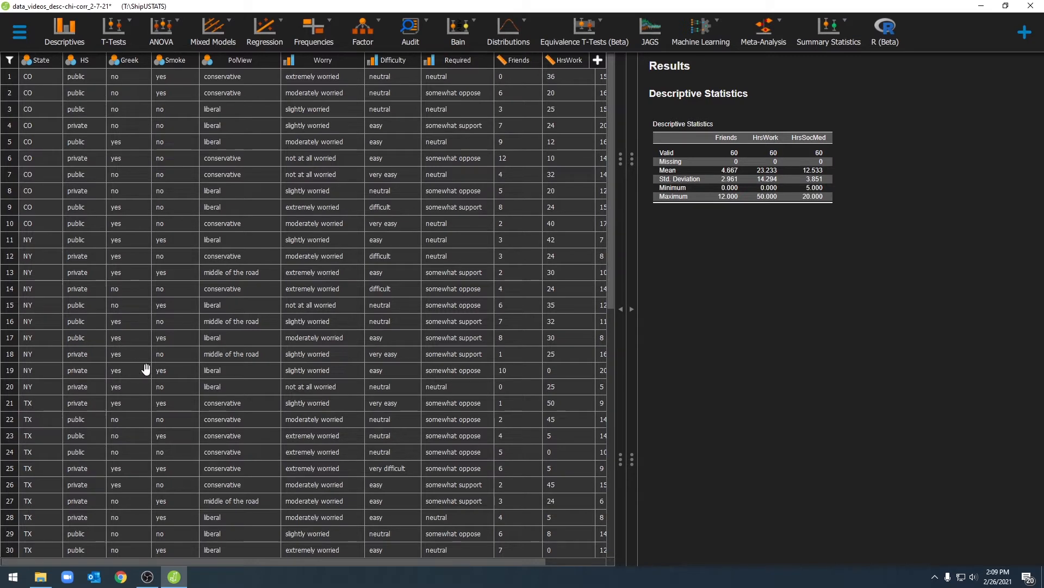
{"action": "mouse_move", "coordinate": [71, 296]}
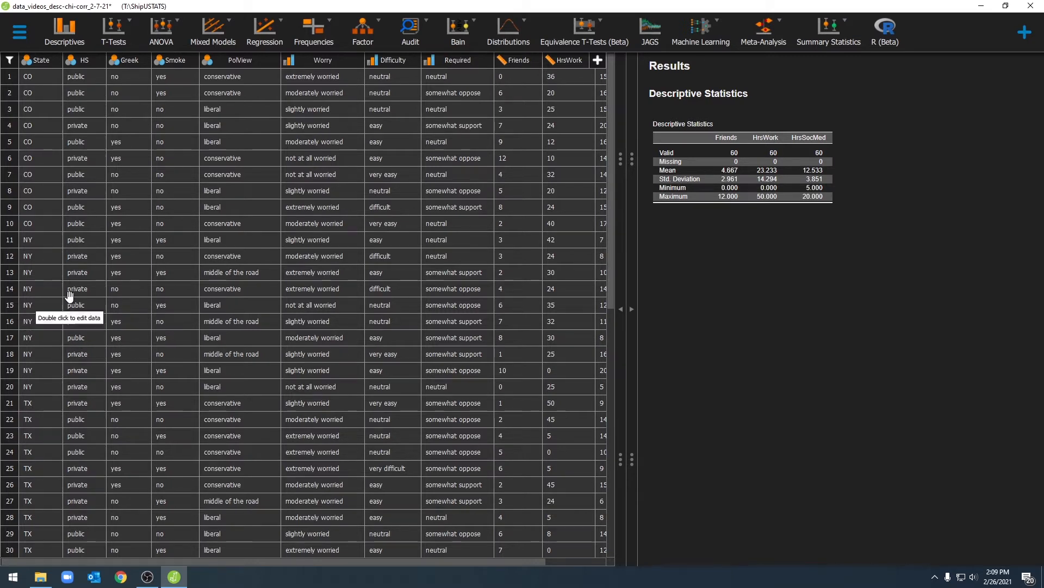
{"action": "mouse_move", "coordinate": [89, 295]}
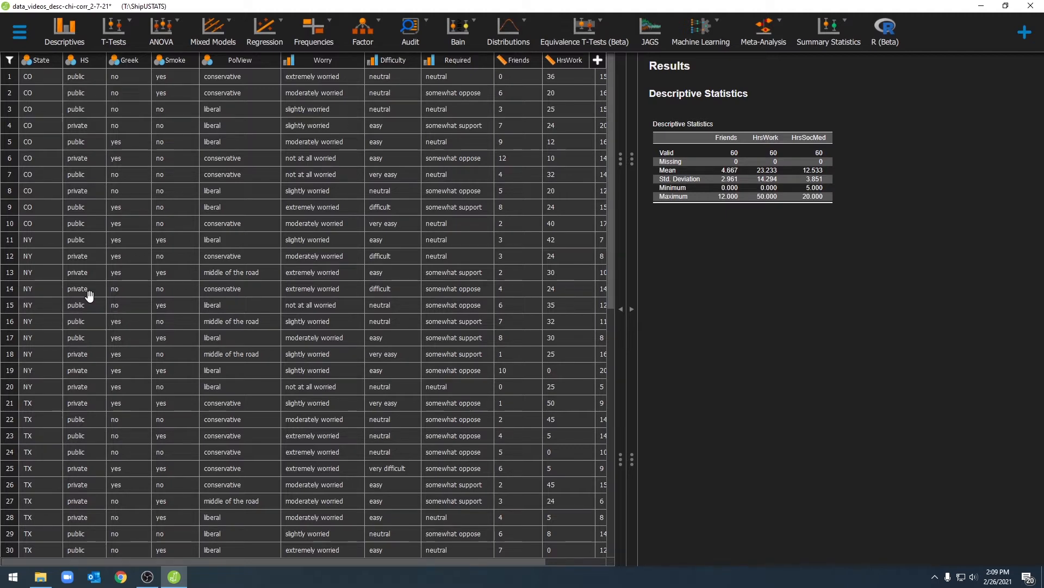
{"action": "mouse_move", "coordinate": [91, 294]}
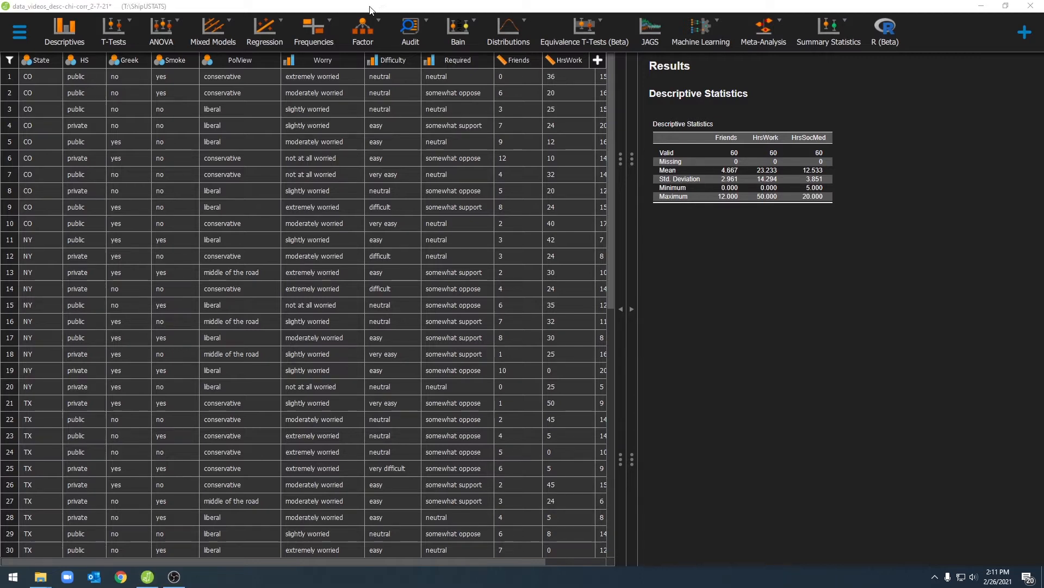
{"action": "mouse_move", "coordinate": [44, 71]}
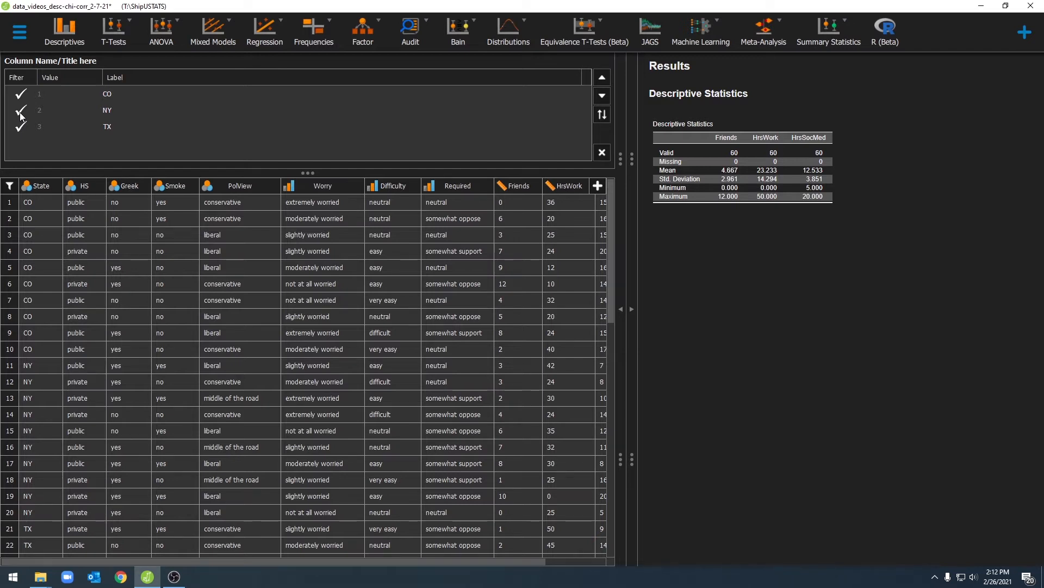
- Toggle NY off and on in the State value list, leaving CO, NY and TX included
{"action": "left_click", "coordinate": [20, 110]}
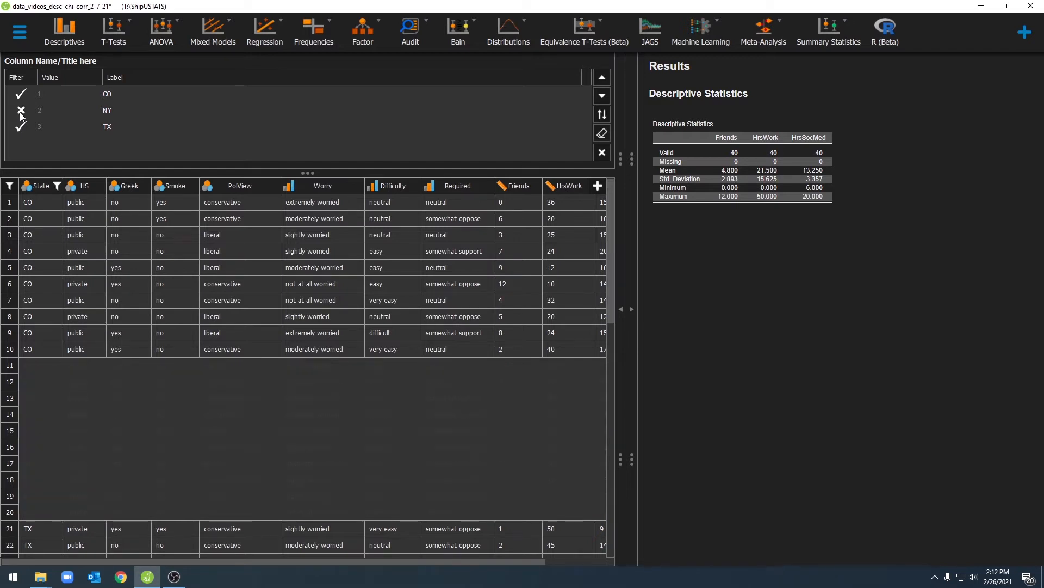
{"action": "left_click", "coordinate": [21, 110]}
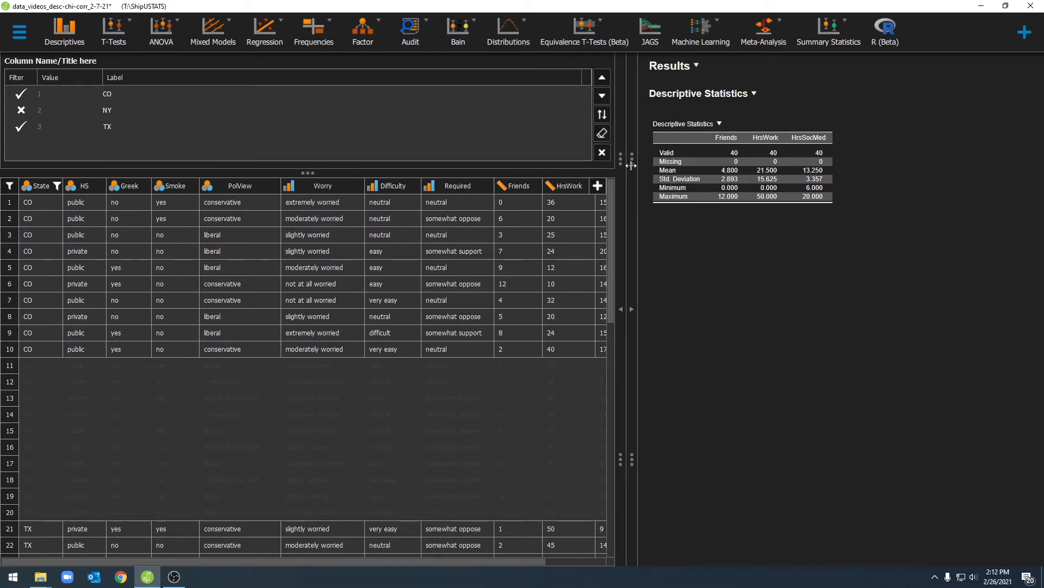
{"action": "left_click", "coordinate": [21, 110]}
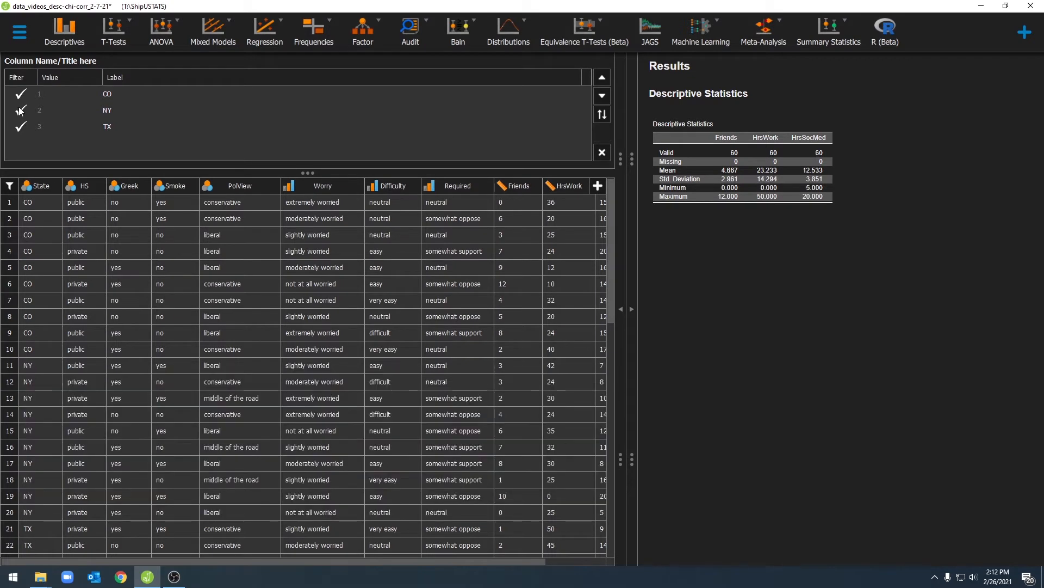
{"action": "left_click", "coordinate": [20, 110]}
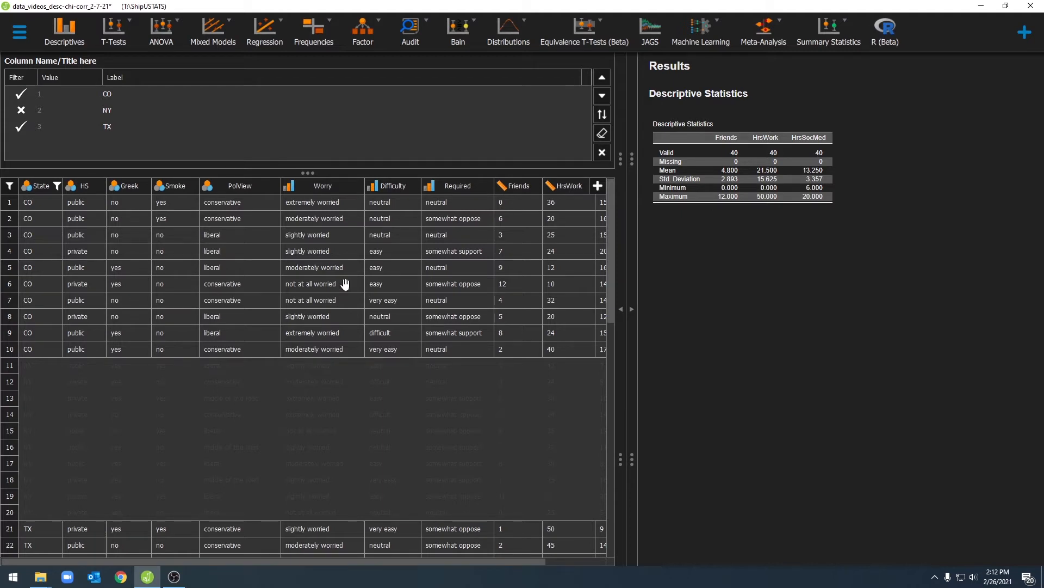
{"action": "mouse_move", "coordinate": [317, 442]}
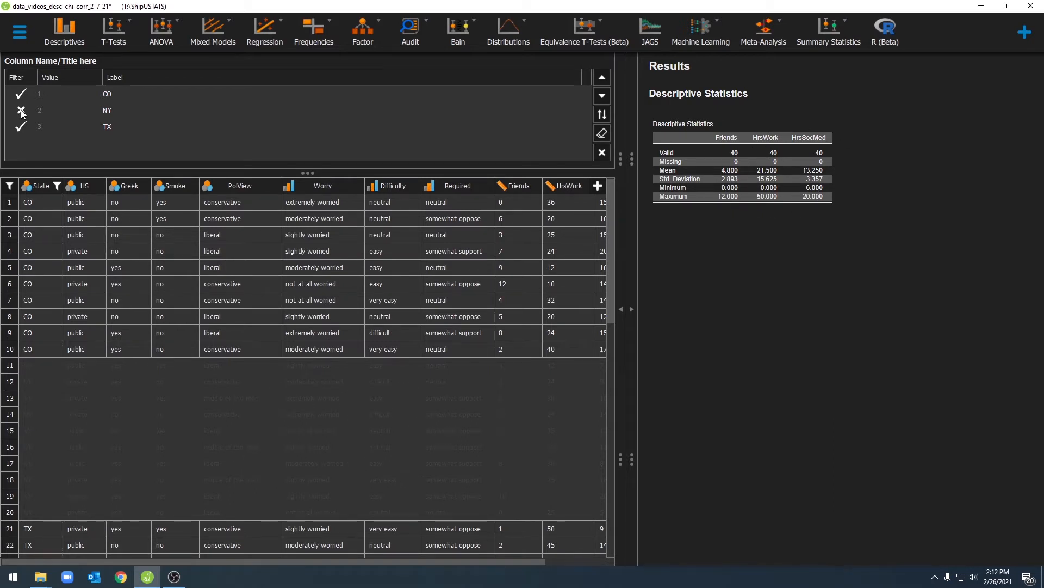
{"action": "left_click", "coordinate": [20, 110]}
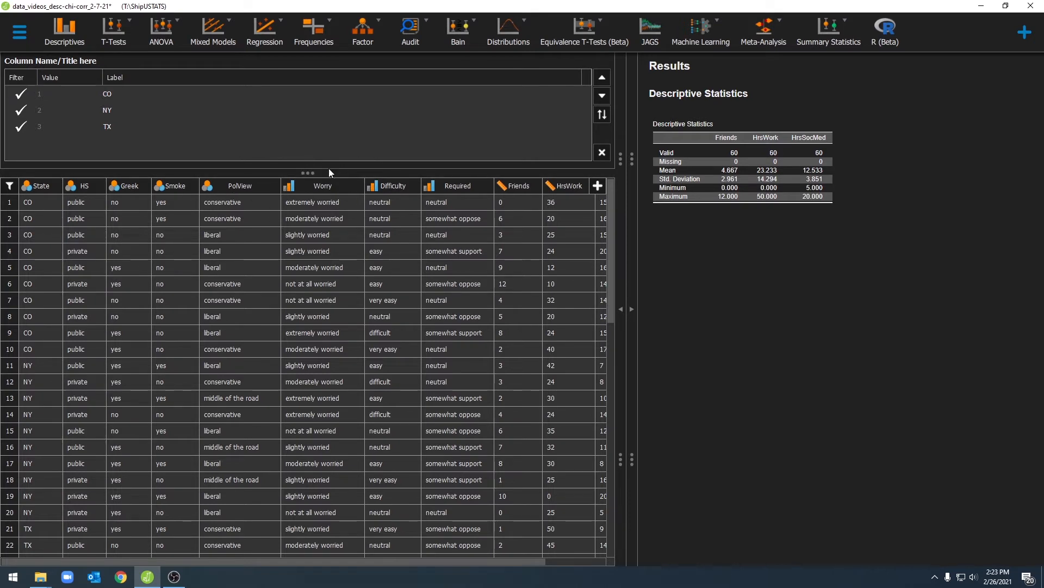
{"action": "mouse_move", "coordinate": [561, 166]}
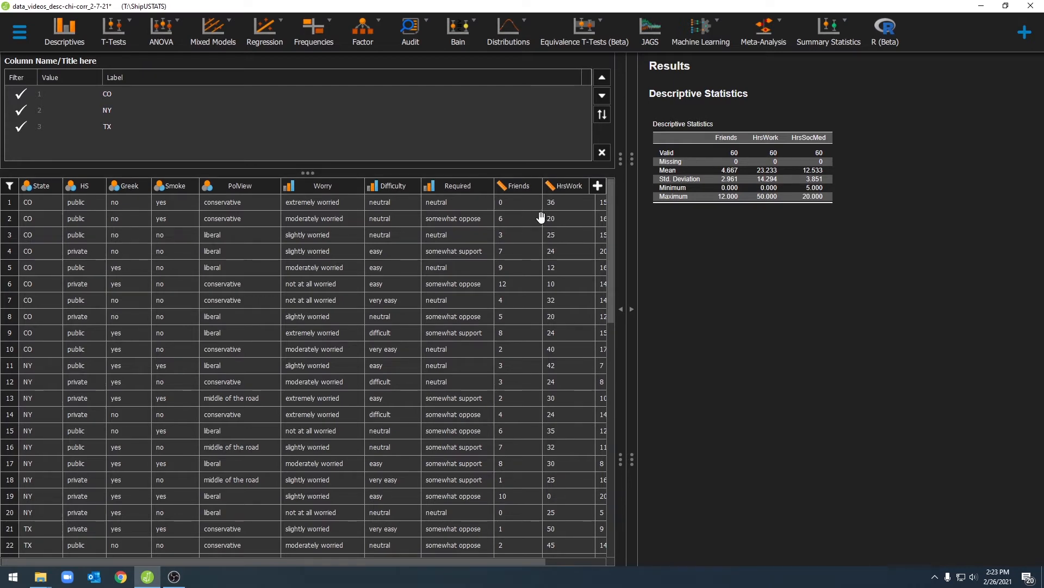
- Close the State label editor and open the expression filter builder
{"action": "left_click", "coordinate": [600, 152]}
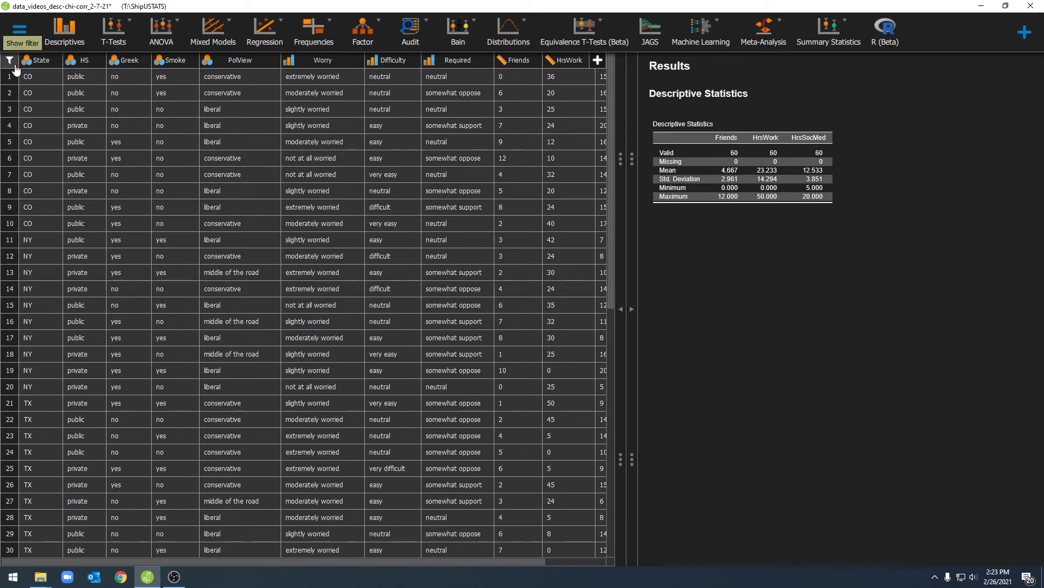
{"action": "left_click", "coordinate": [10, 60]}
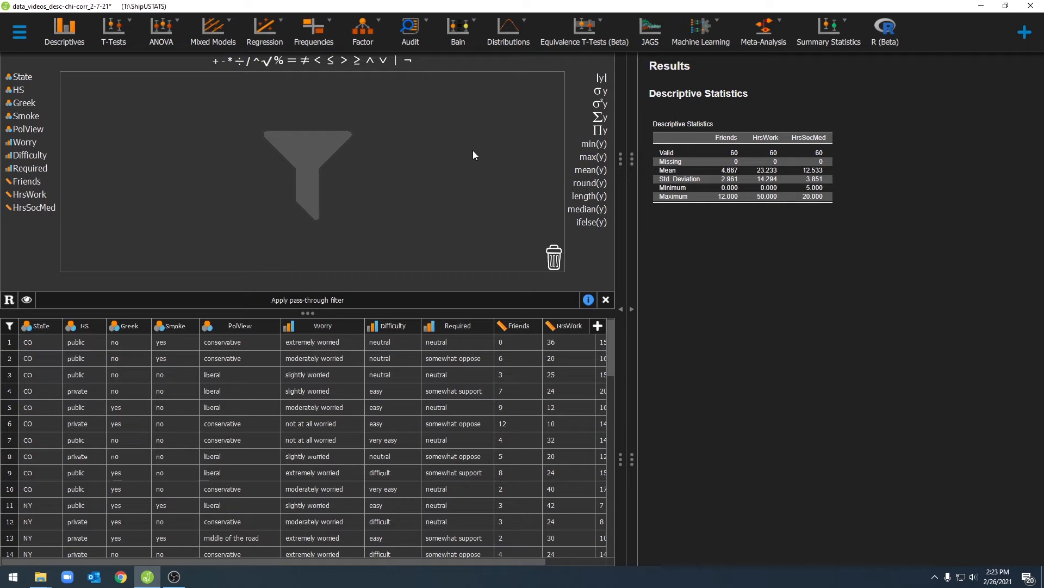
{"action": "mouse_move", "coordinate": [34, 191]}
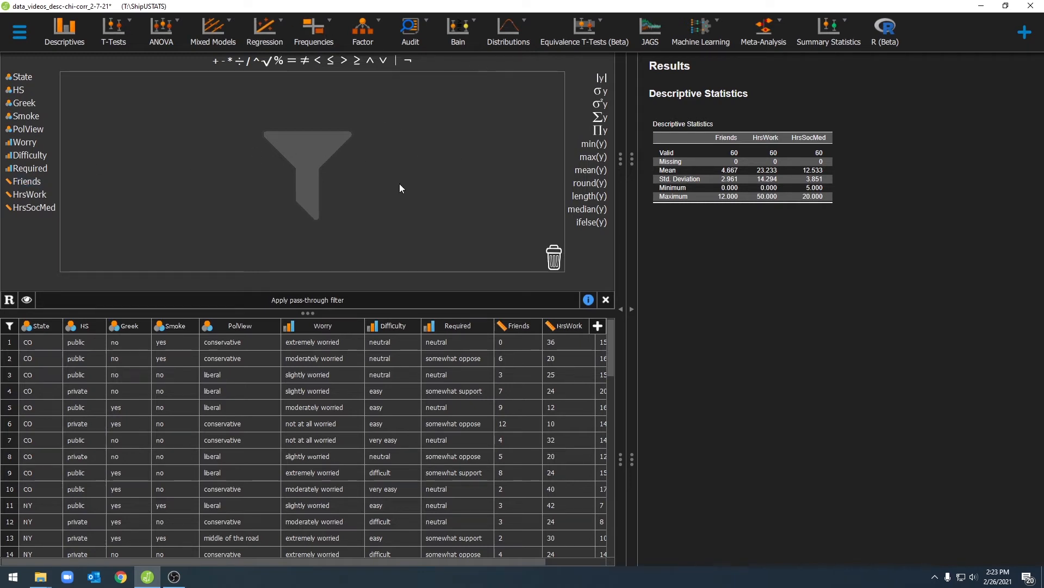
{"action": "mouse_move", "coordinate": [194, 159]}
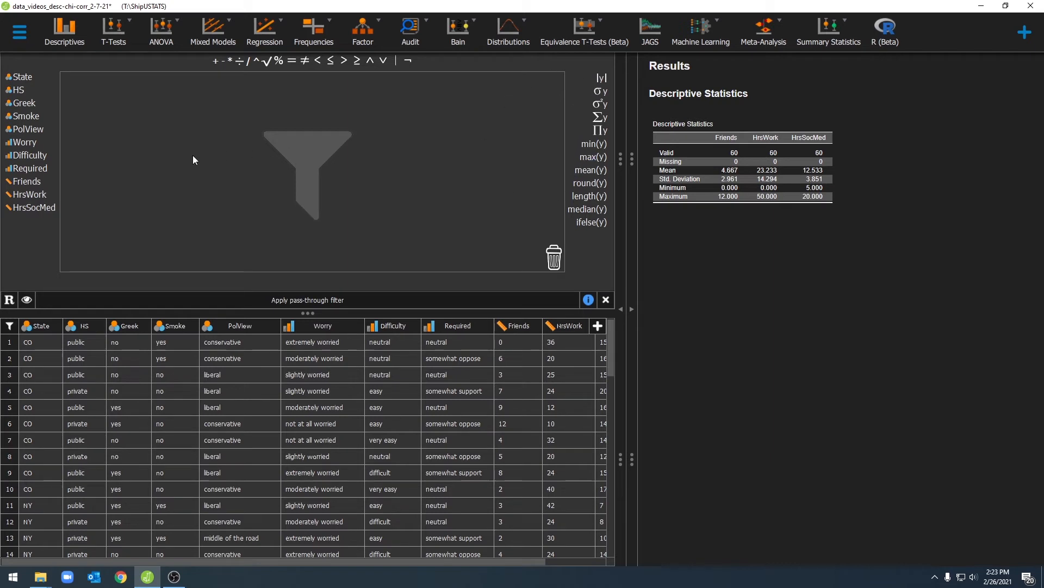
{"action": "mouse_move", "coordinate": [26, 182]}
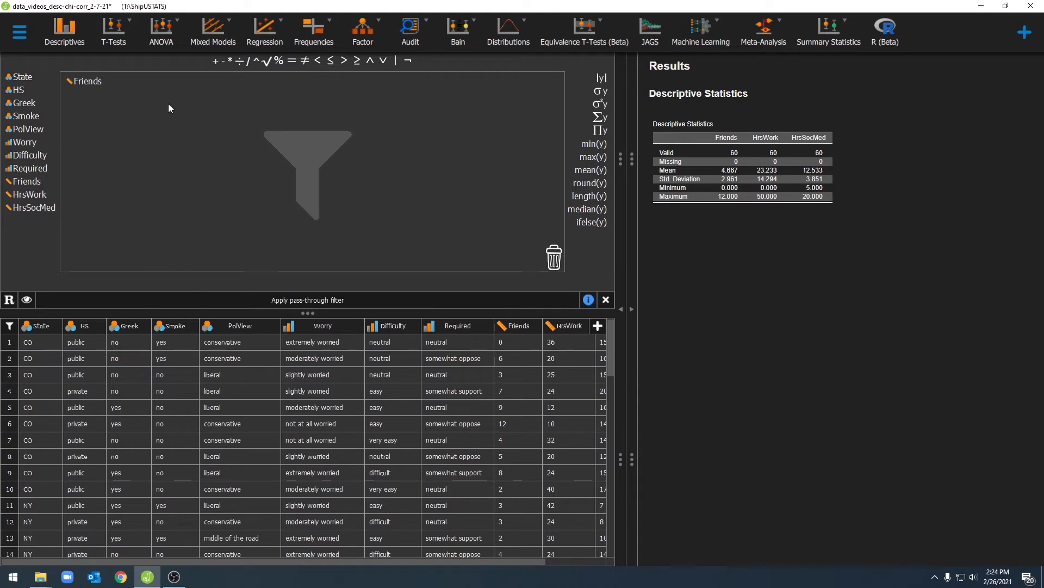
{"action": "mouse_move", "coordinate": [255, 100]}
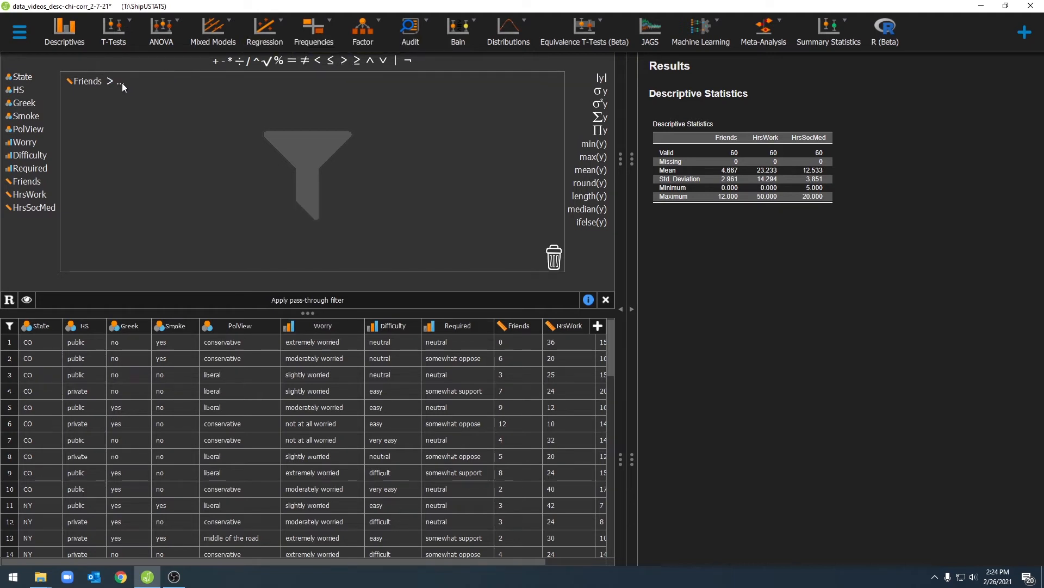
- Enter 5 to complete Friends > 5 and apply it, giving 24 valid cases
{"action": "type", "text": "5"}
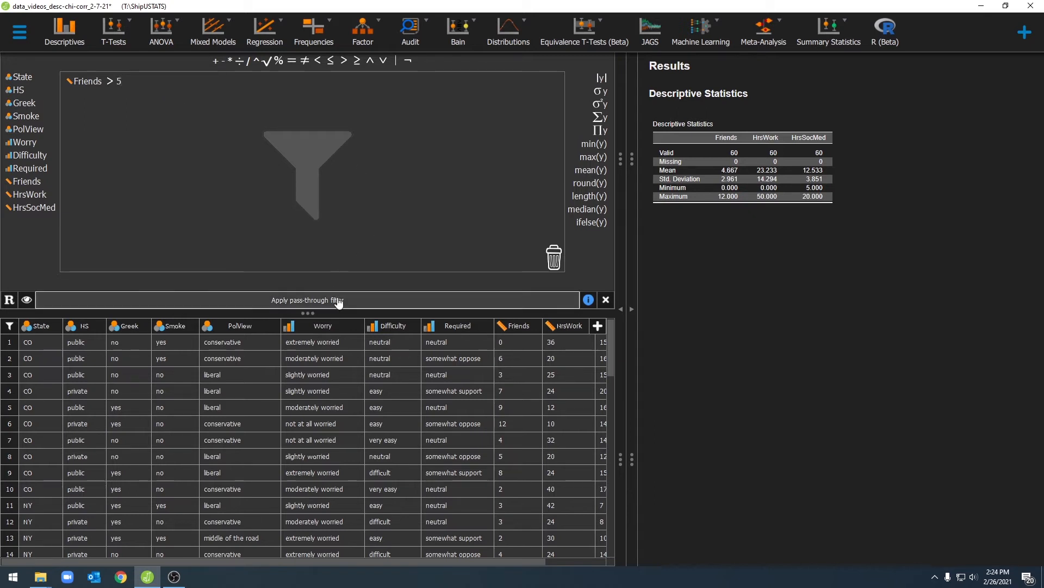
{"action": "left_click", "coordinate": [307, 299]}
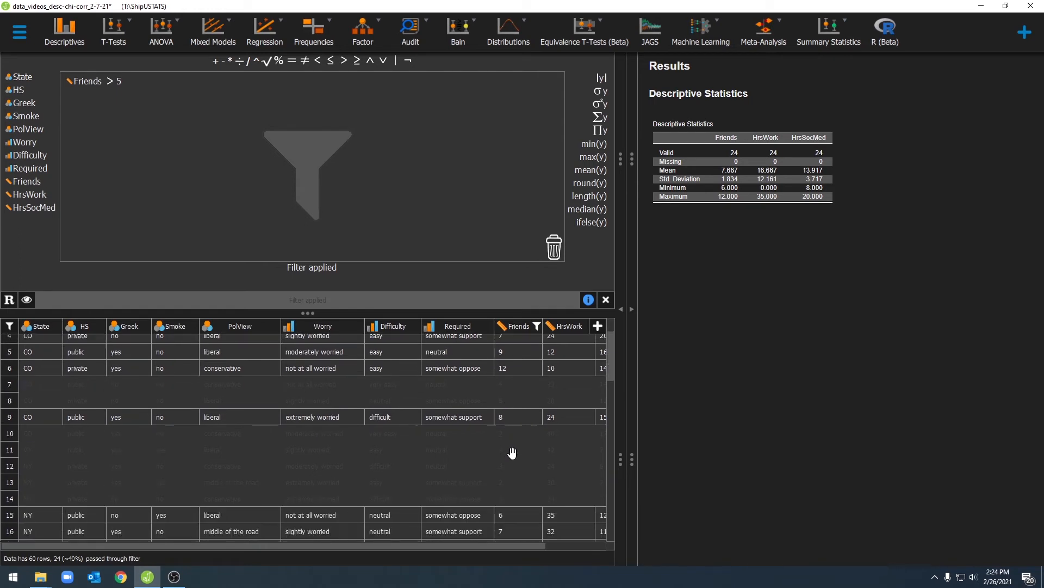
{"action": "scroll", "scroll_direction": "down", "scroll_amount": 3}
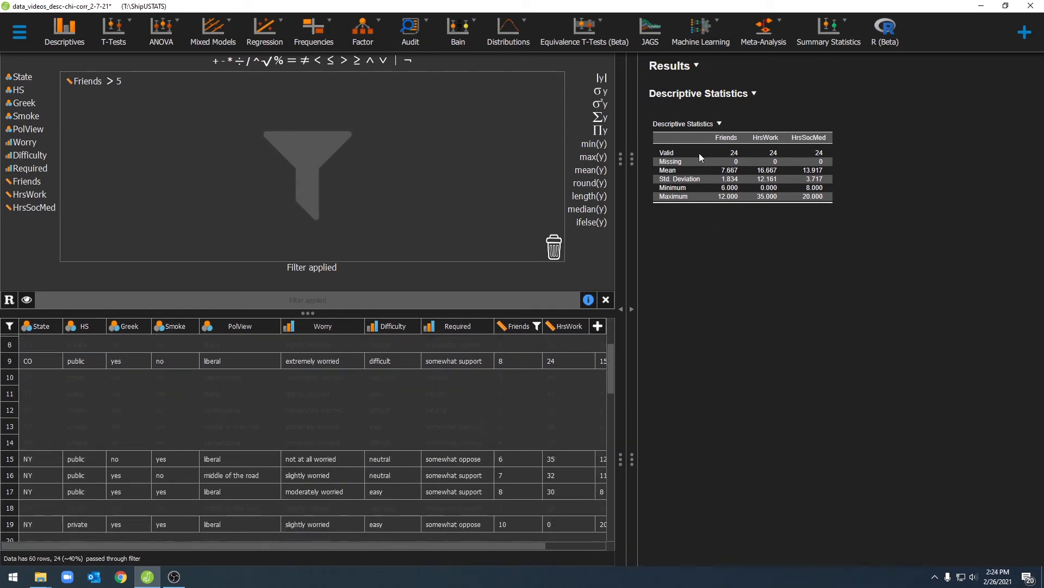
{"action": "mouse_move", "coordinate": [751, 154]}
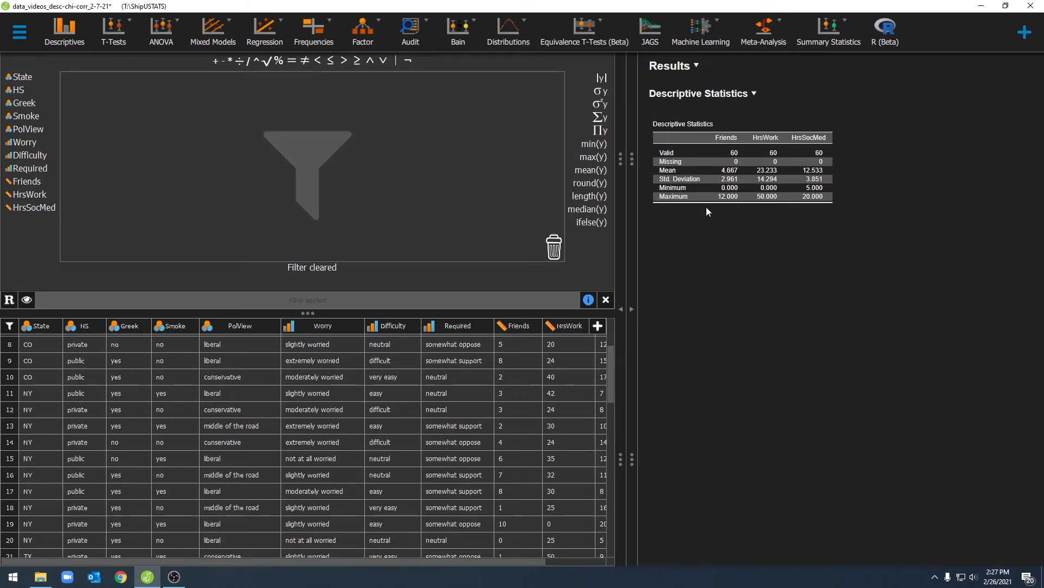
{"action": "mouse_move", "coordinate": [706, 217]}
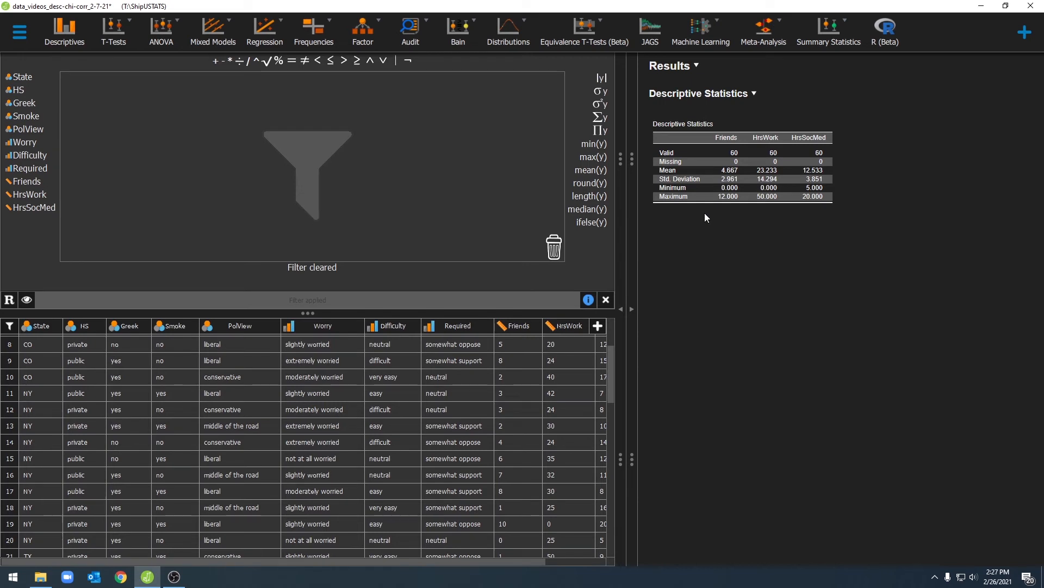
- Build and apply the filter HrsWork > median(HrsWork), leaving 28 valid cases
{"action": "left_click", "coordinate": [27, 193]}
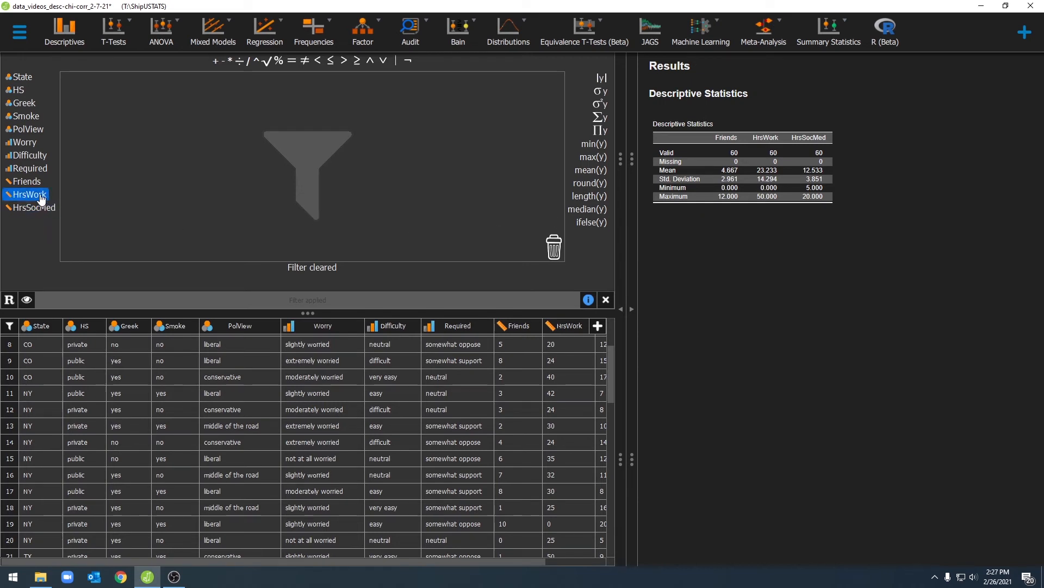
{"action": "mouse_move", "coordinate": [26, 193]}
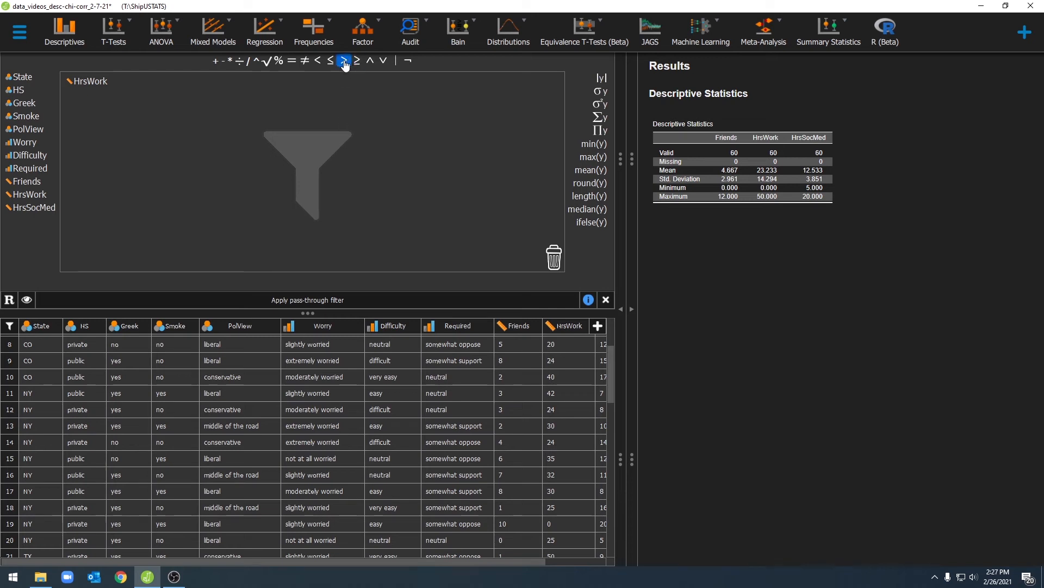
{"action": "left_click", "coordinate": [343, 60]}
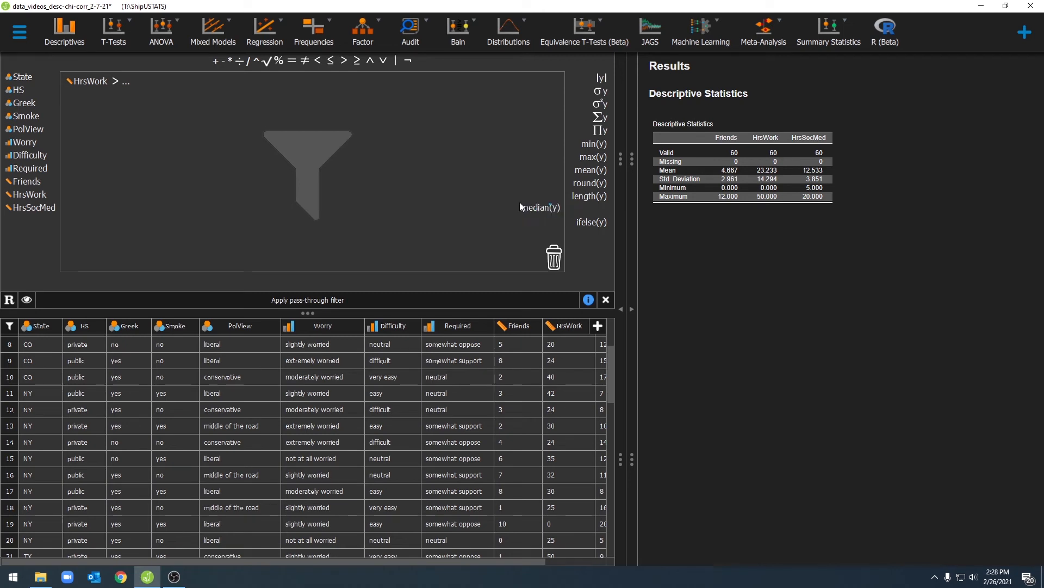
{"action": "left_click", "coordinate": [588, 207]}
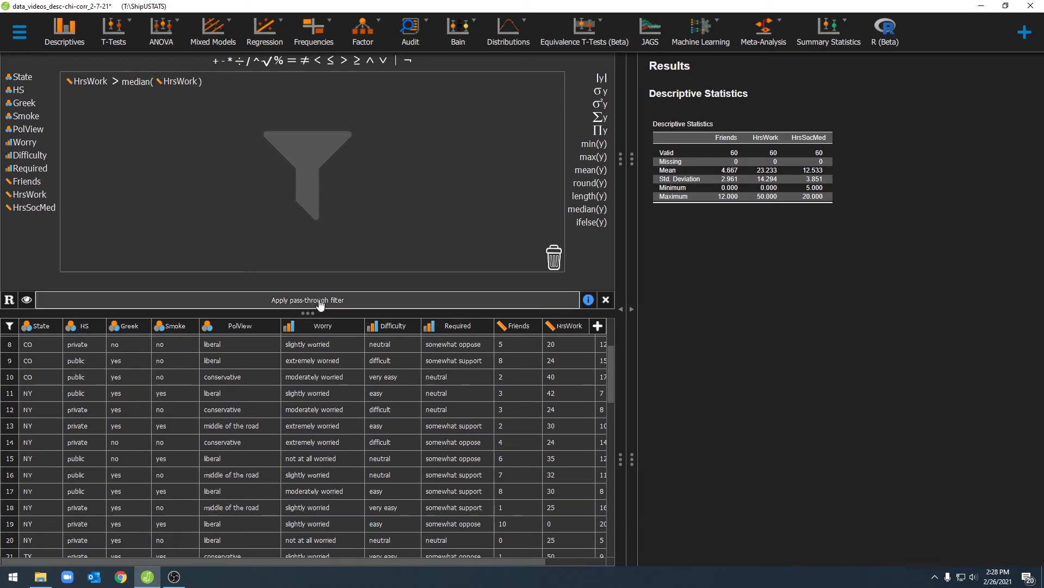
{"action": "left_click", "coordinate": [306, 300]}
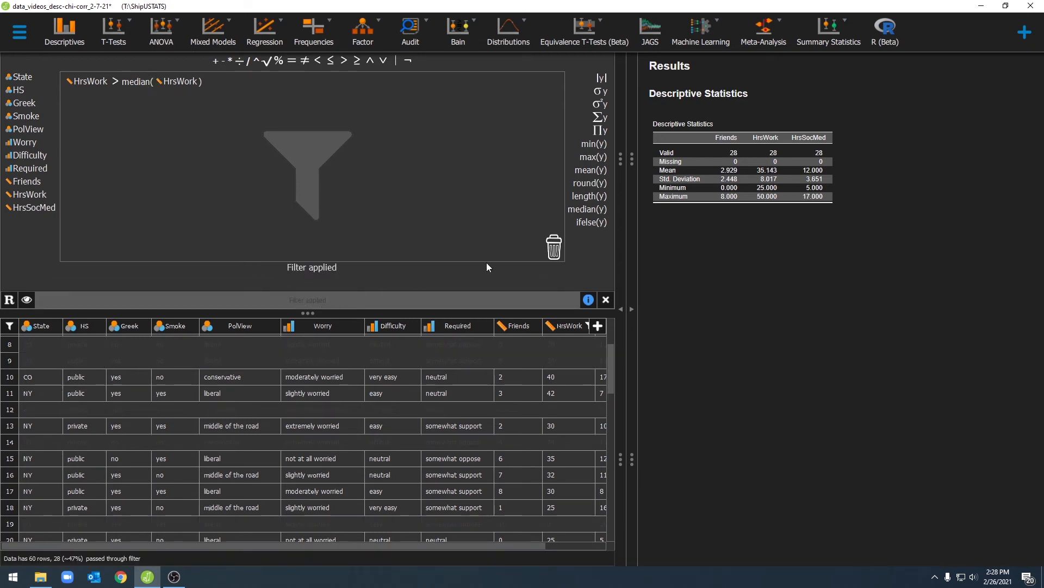
{"action": "scroll", "scroll_direction": "down", "scroll_amount": 3}
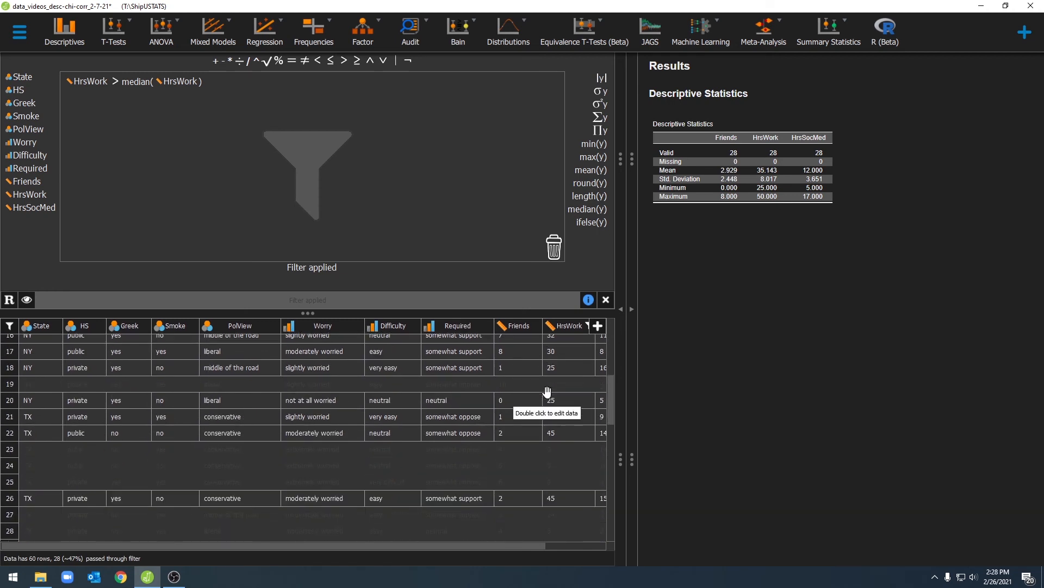
{"action": "scroll", "scroll_direction": "down", "scroll_amount": 3}
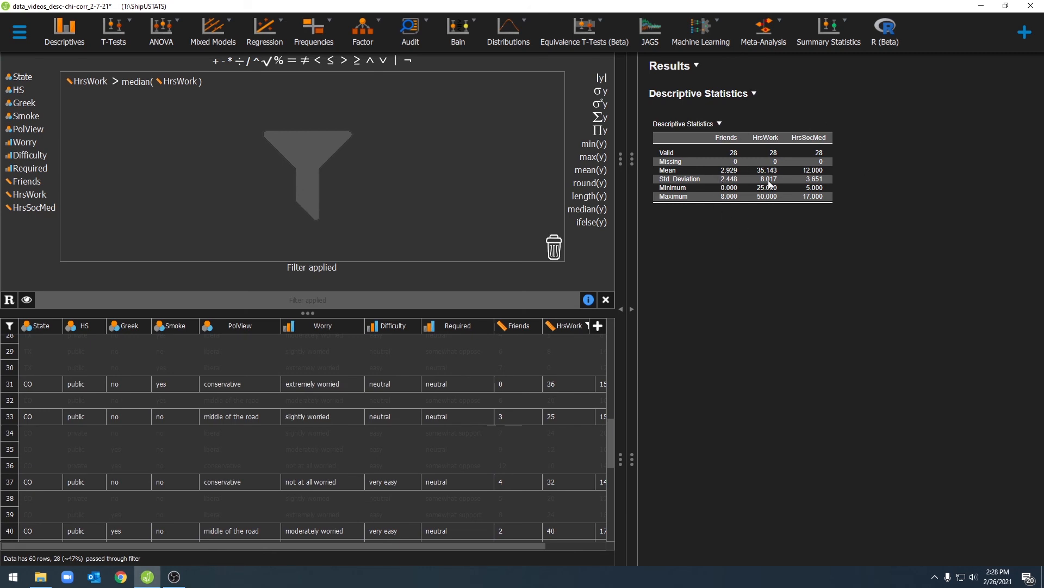
{"action": "mouse_move", "coordinate": [712, 194]}
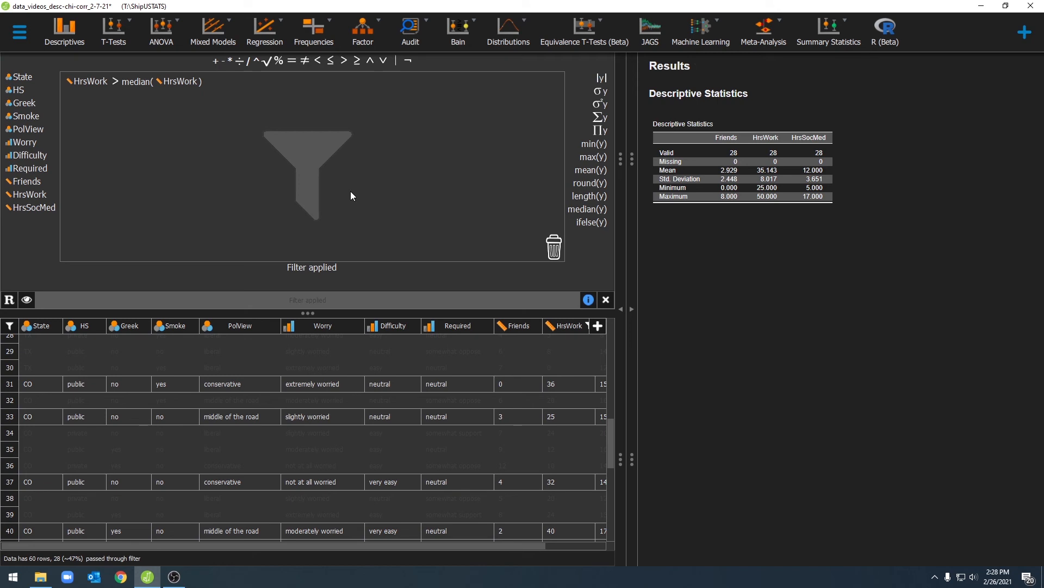
{"action": "mouse_move", "coordinate": [546, 385]}
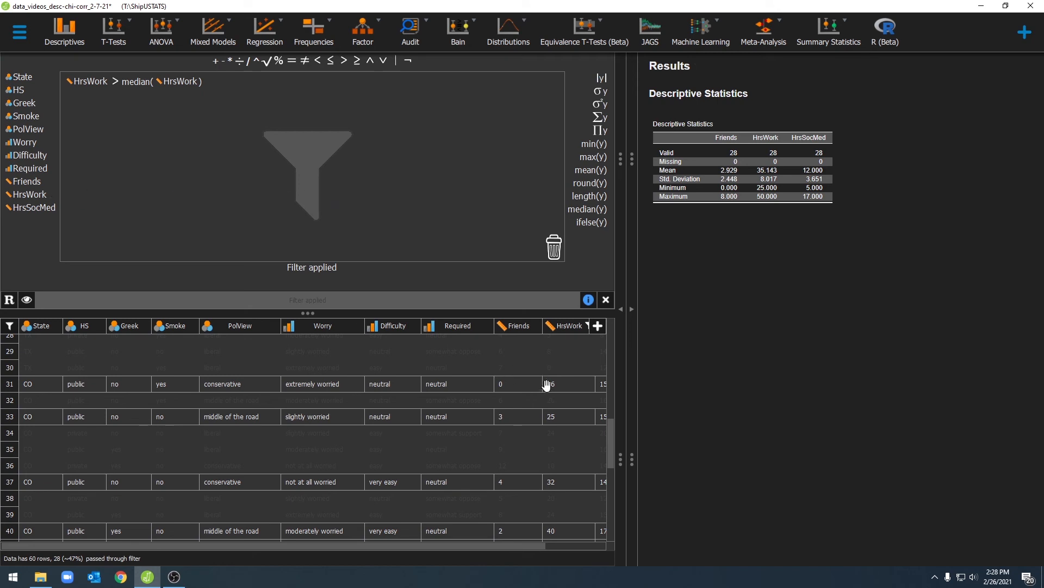
{"action": "mouse_move", "coordinate": [69, 194]}
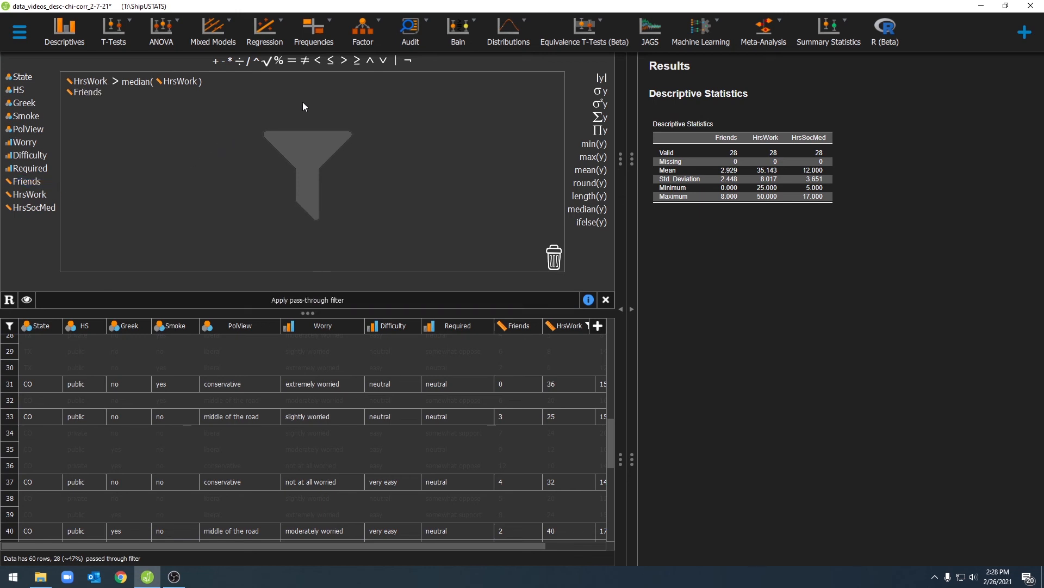
- Add a Friends > 5 condition and apply it, leaving 6 valid cases
{"action": "left_click", "coordinate": [344, 60]}
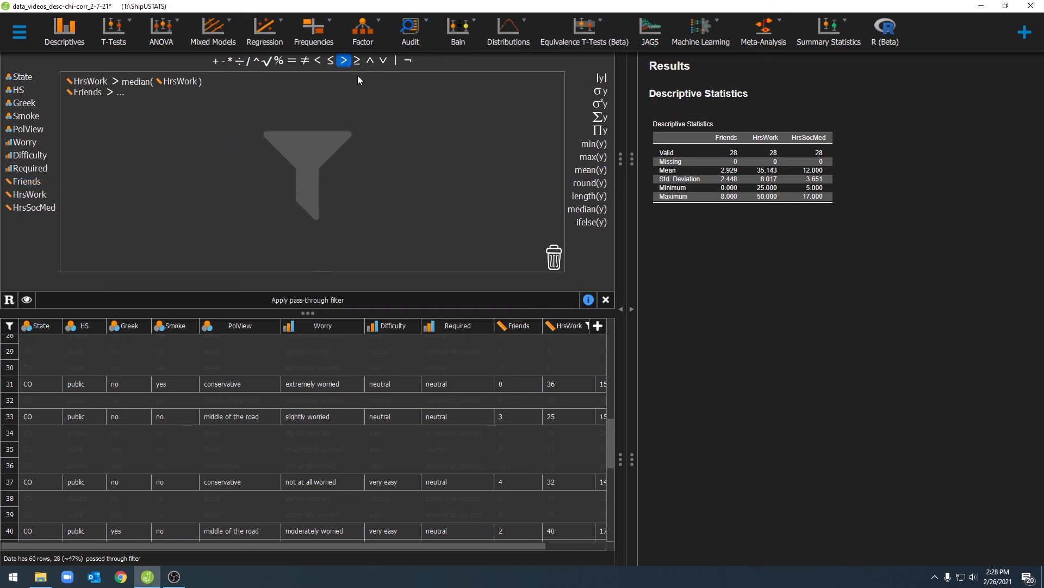
{"action": "left_click", "coordinate": [344, 60]}
{"action": "type", "text": "5"}
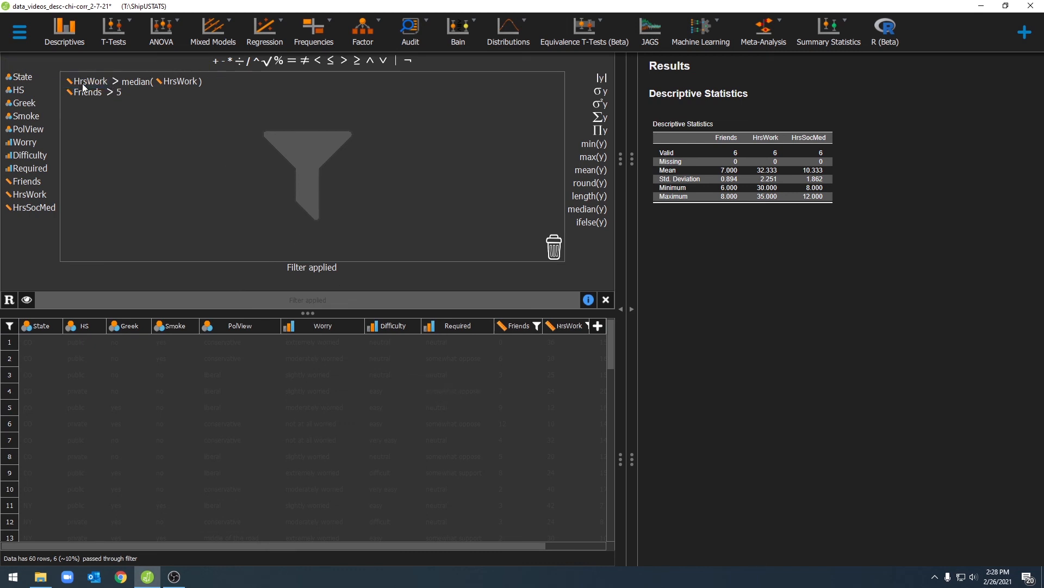
{"action": "scroll", "scroll_direction": "down", "scroll_amount": 3}
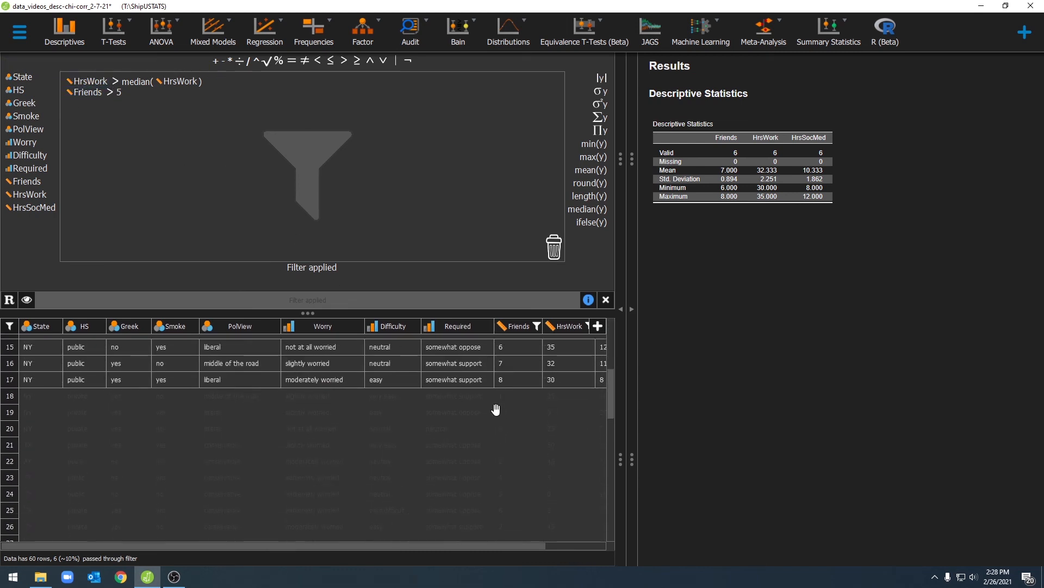